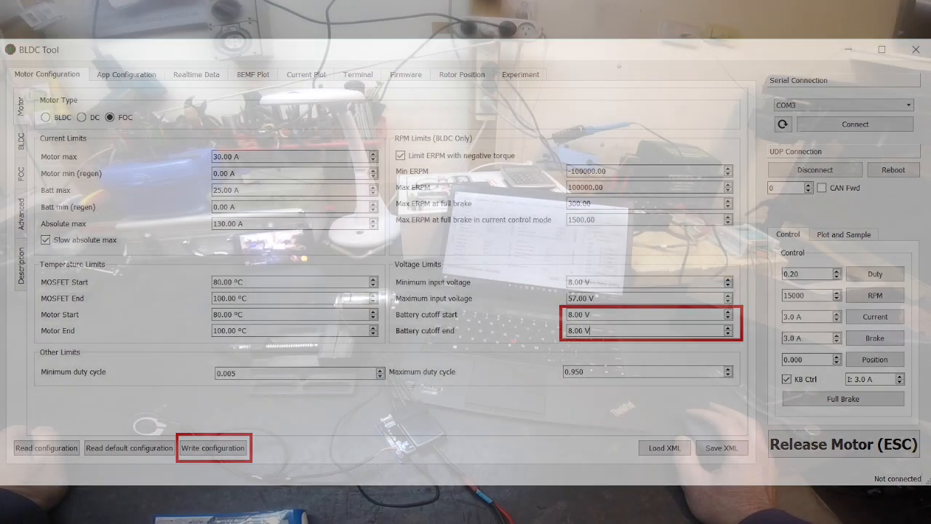
# Step: Write the motor configuration with 8.00 V battery cutoff start and end to the controller
pyautogui.click(136, 74)
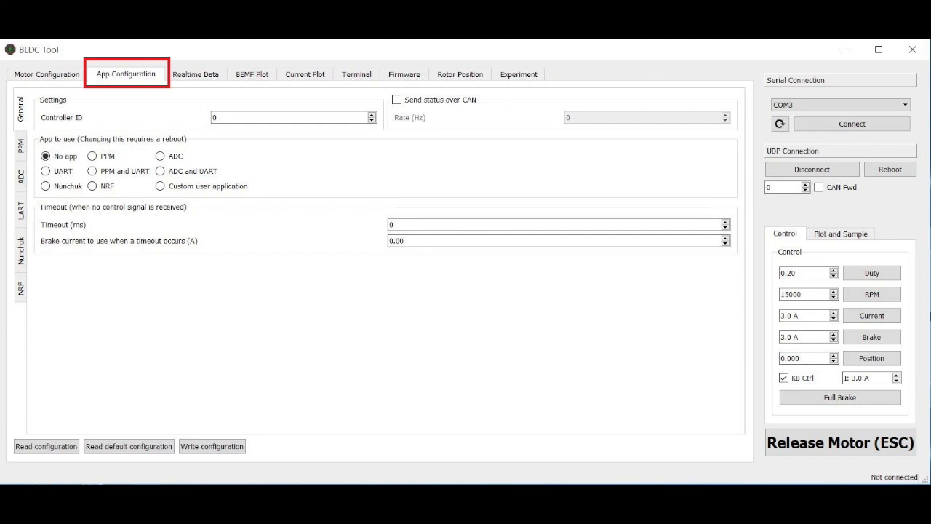
# Step: Select ADC under App to use in the App Configuration settings
pyautogui.click(160, 156)
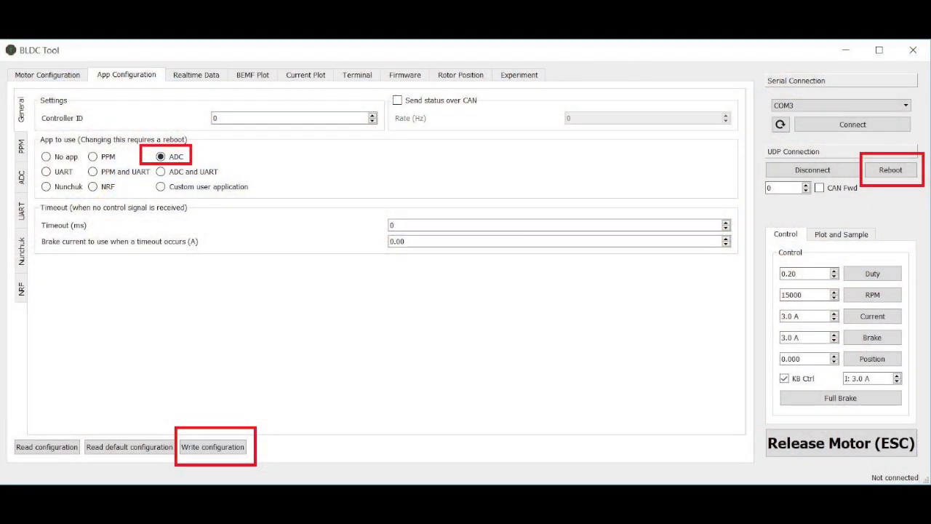